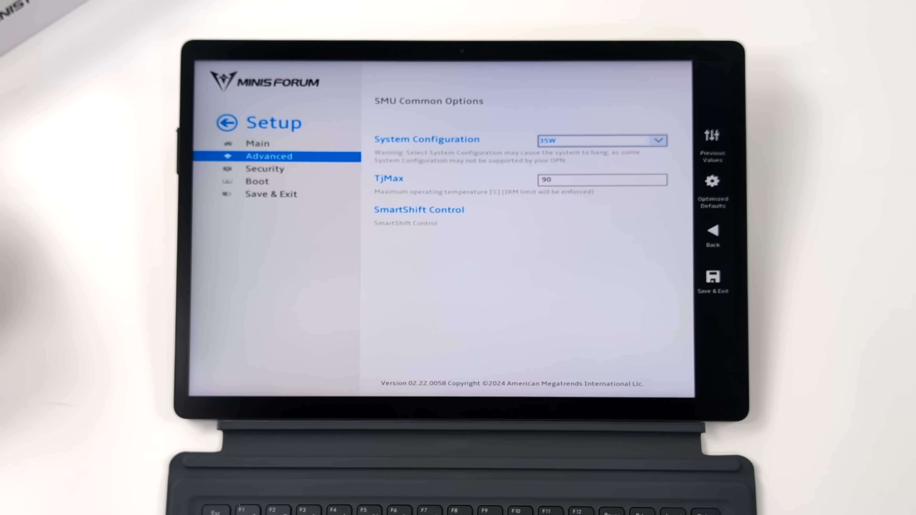
# - View the System Configuration TDP presets (Auto, 15W to 54W) and pick a power limit
pyautogui.click(660, 140)
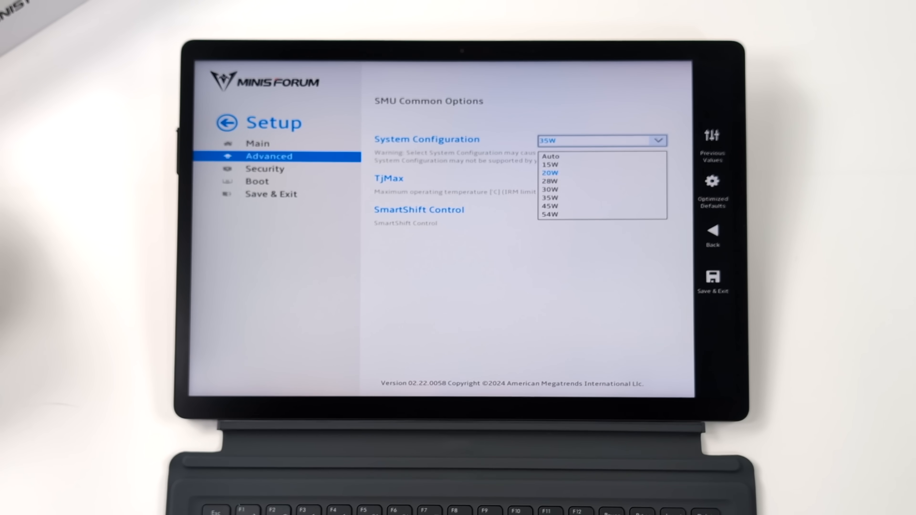
pyautogui.click(551, 157)
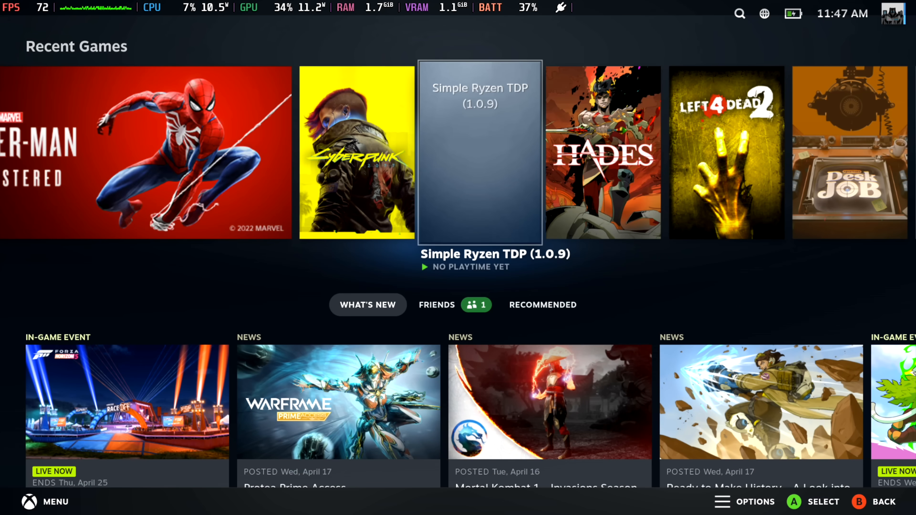
# - Launch Simple Ryzen TDP 1.0.9 from the Recent Games shelf
pyautogui.click(480, 153)
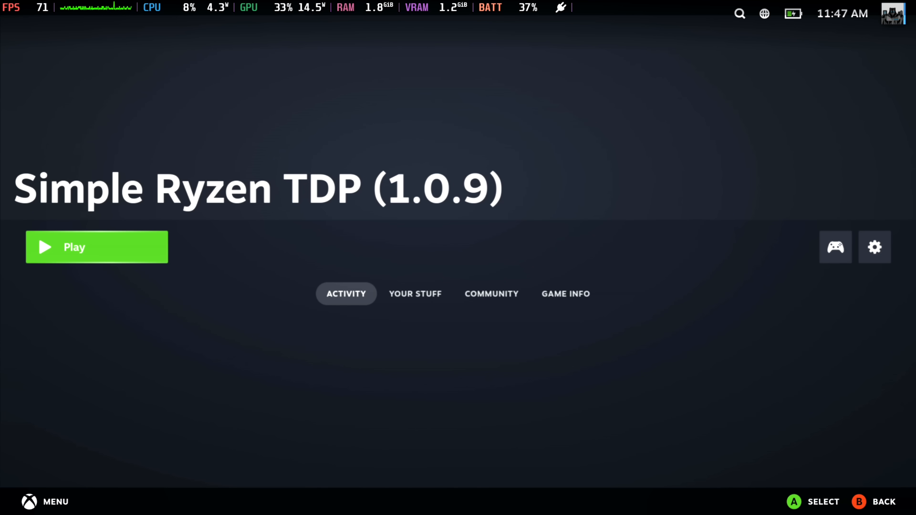
pyautogui.click(98, 248)
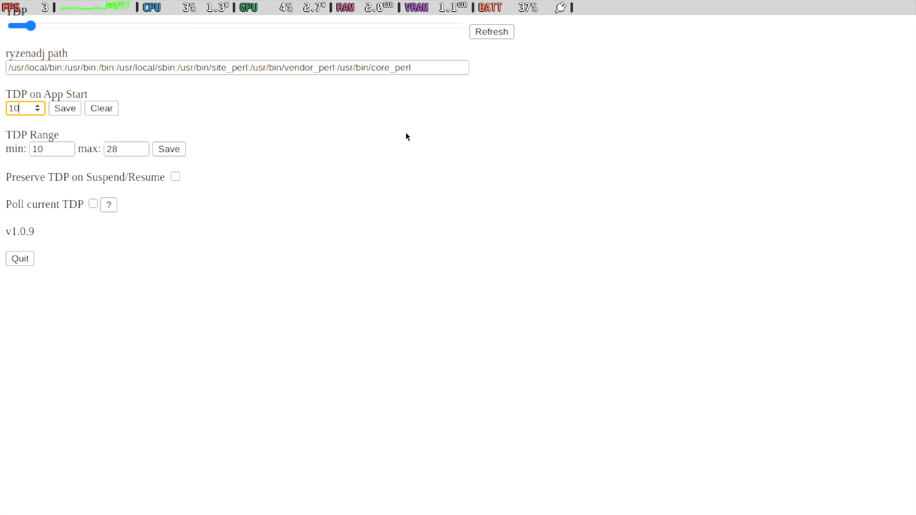
# - Nudge the maximum TDP down and back to 28, keep the 10–28 range, and quit Simple Ryzen TDP
pyautogui.click(141, 147)
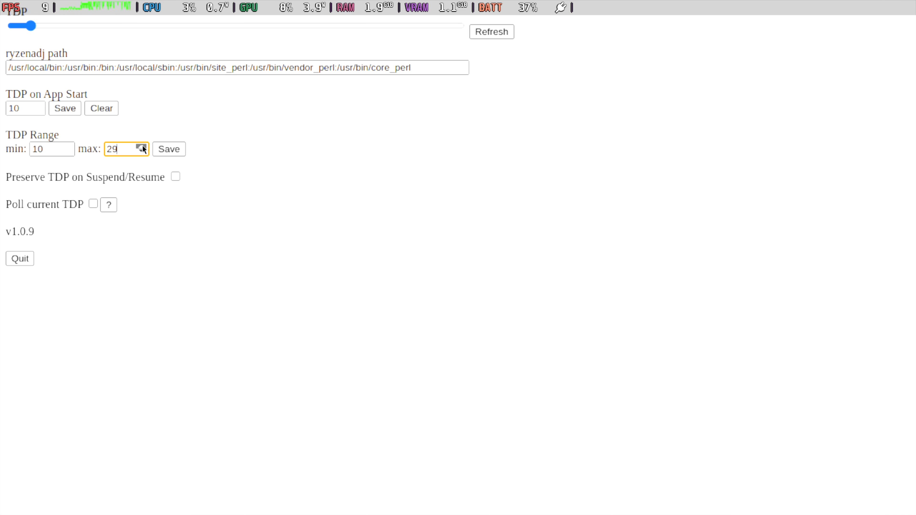
pyautogui.click(140, 152)
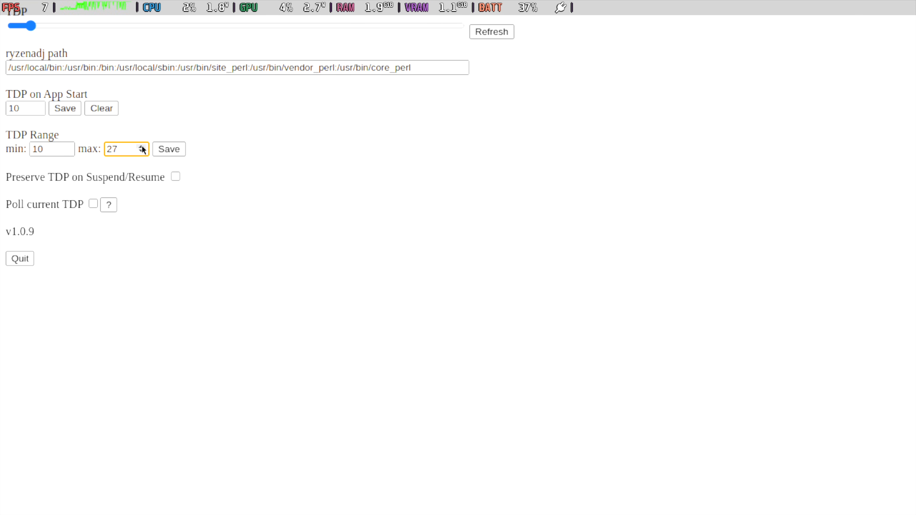
pyautogui.click(141, 147)
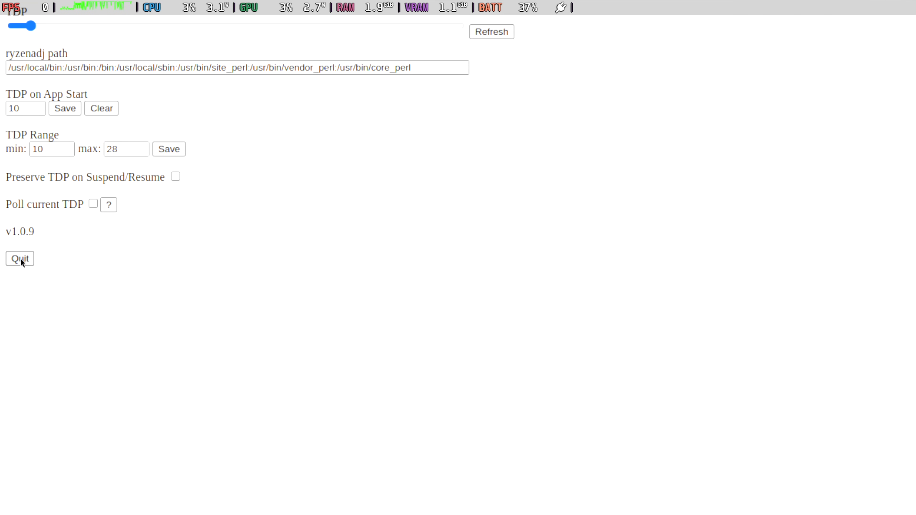
pyautogui.moveTo(141, 155)
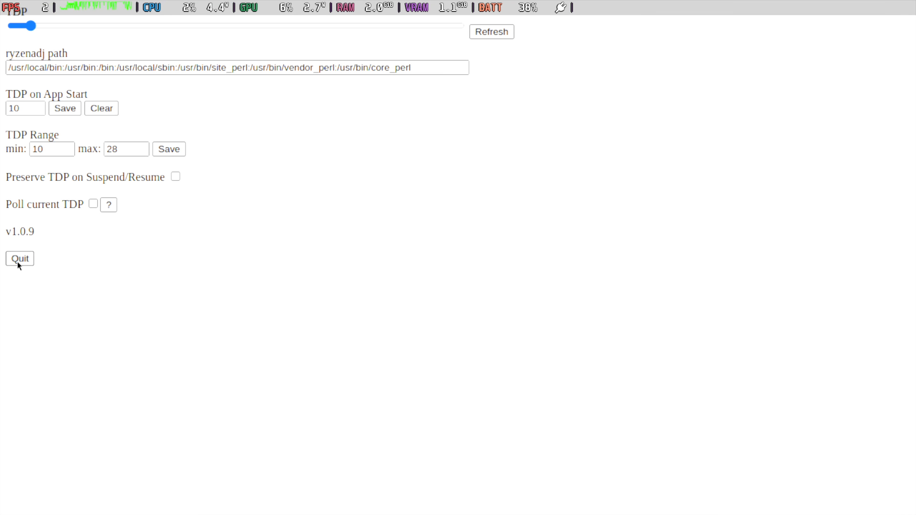
pyautogui.click(20, 265)
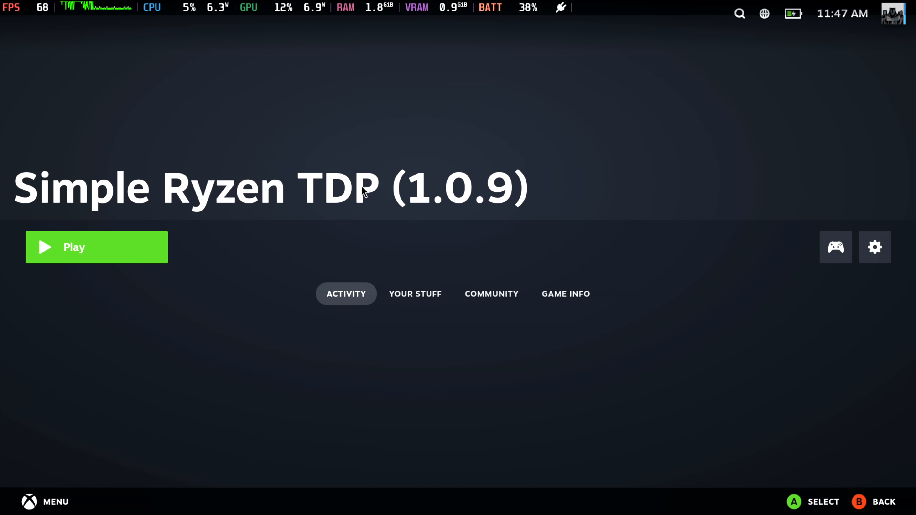
pyautogui.moveTo(186, 268)
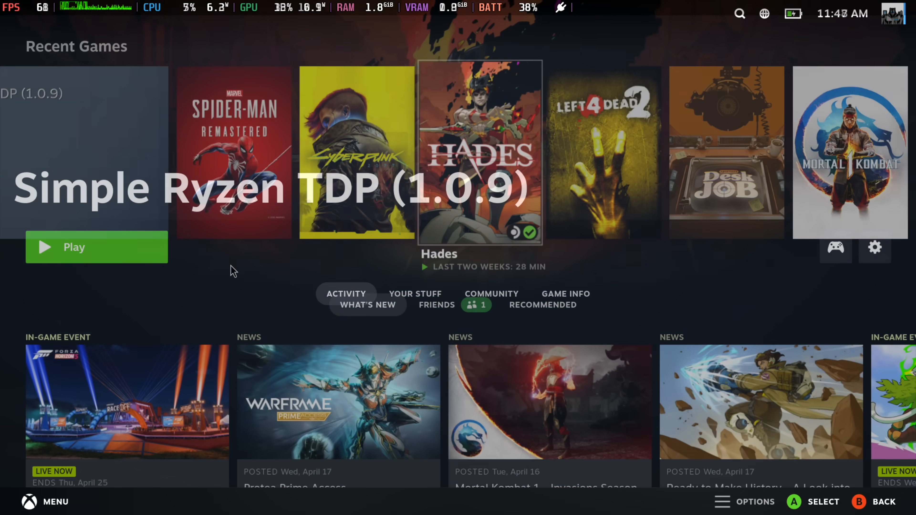
# - Scroll Recent Games to reach Horizon Forbidden West Complete Edition
pyautogui.hscroll(3)
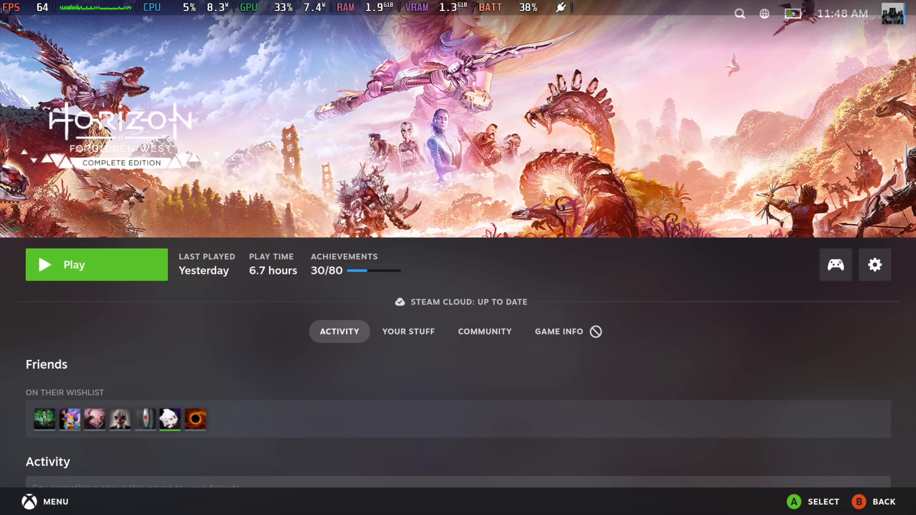
pyautogui.click(74, 264)
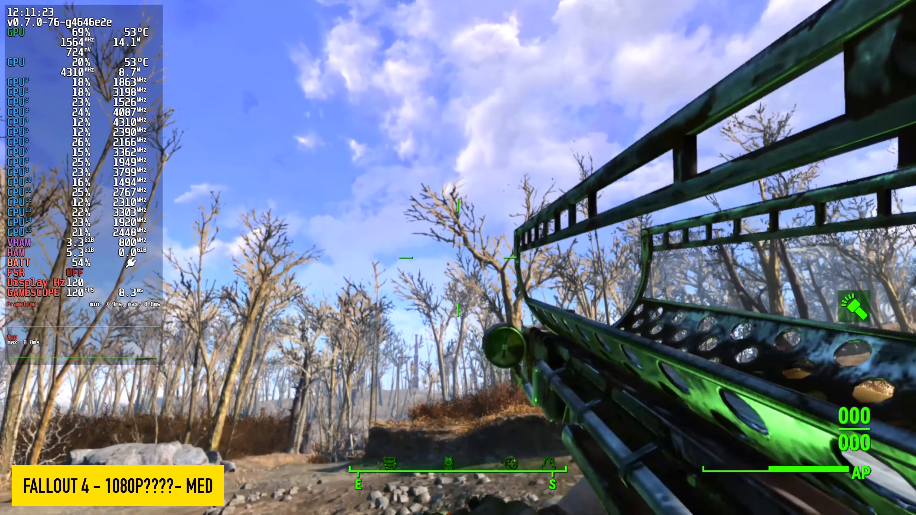
# - Play Fallout 4 at medium settings with the MangoHud performance overlay shown
pyautogui.press('Tab')
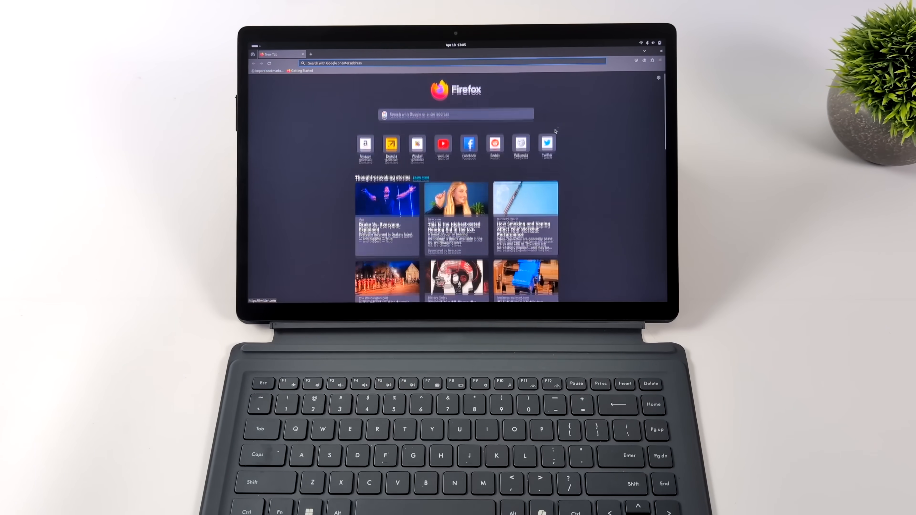
# - Scroll Firefox's new tab page before switching to the GNOME Activities overview
pyautogui.scroll(-3)
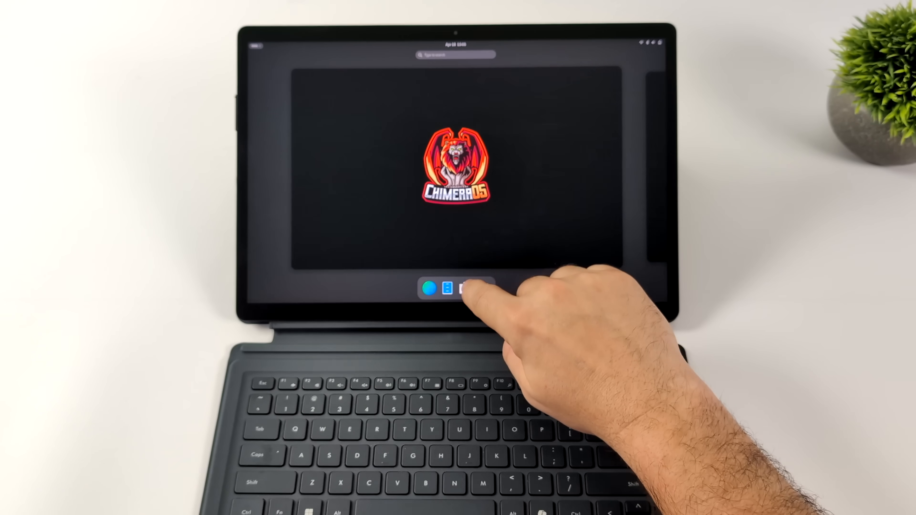
# - Launch GNOME Software from the dash and browse its Explore page
pyautogui.click(462, 291)
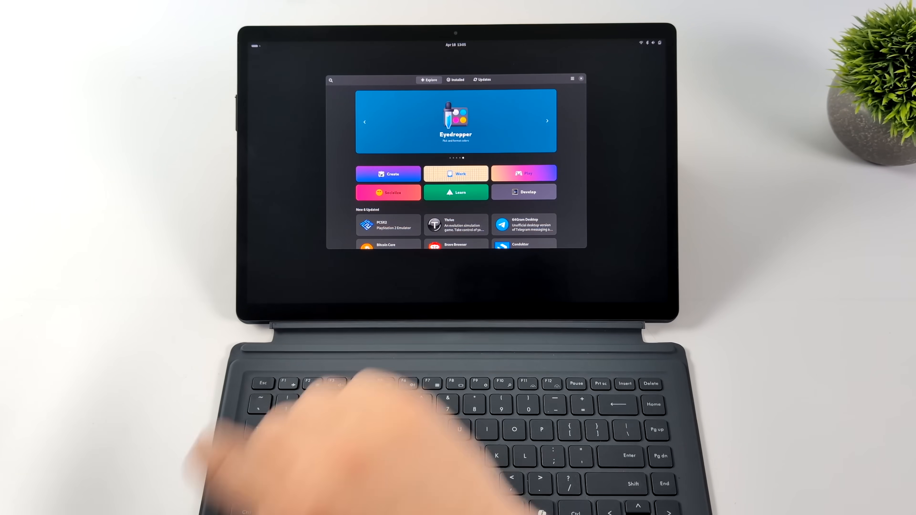
pyautogui.click(524, 173)
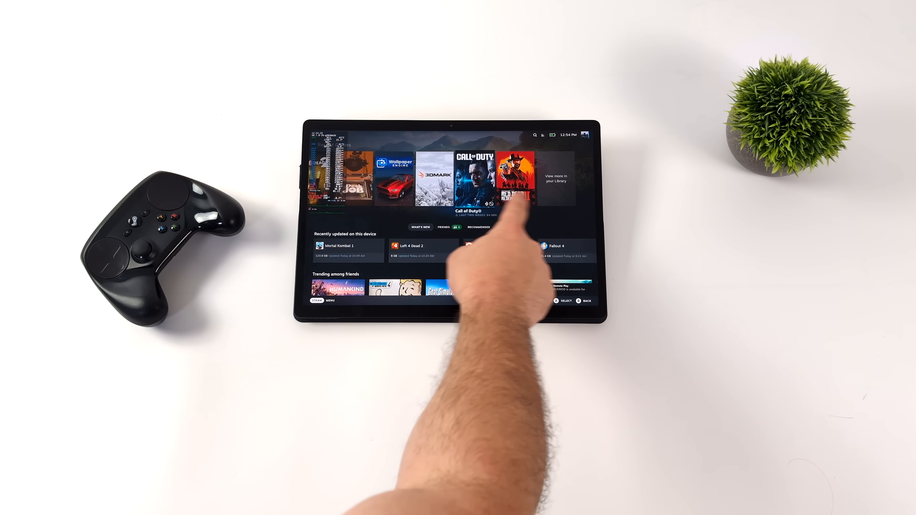
# - Bring up the Quick Access Performance panel showing 70% battery and overlay level
pyautogui.click(552, 134)
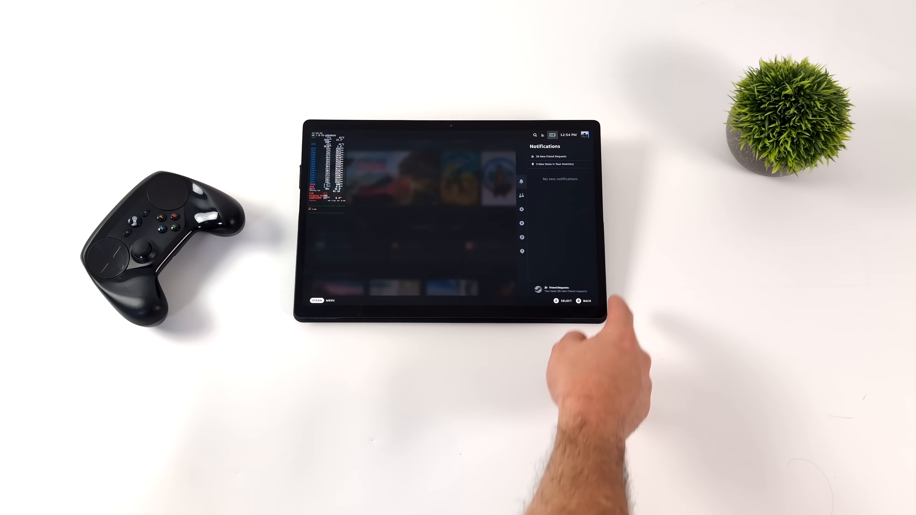
pyautogui.click(521, 223)
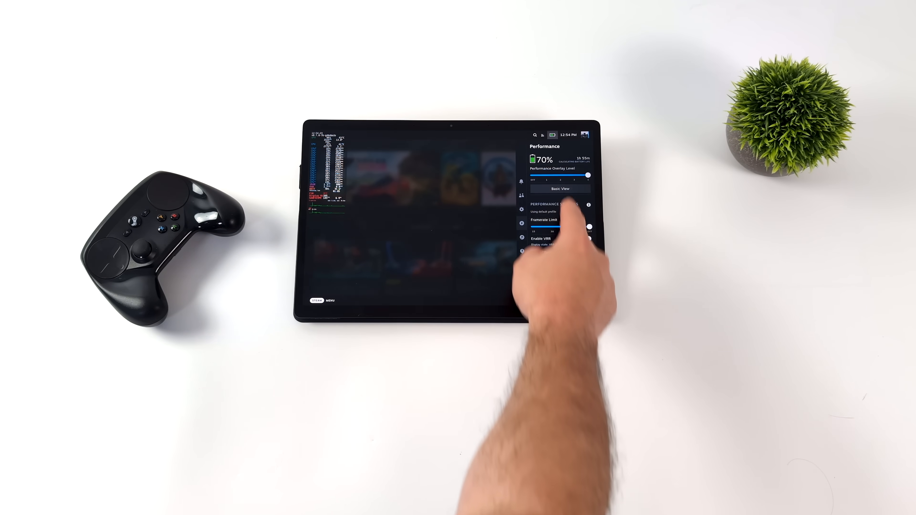